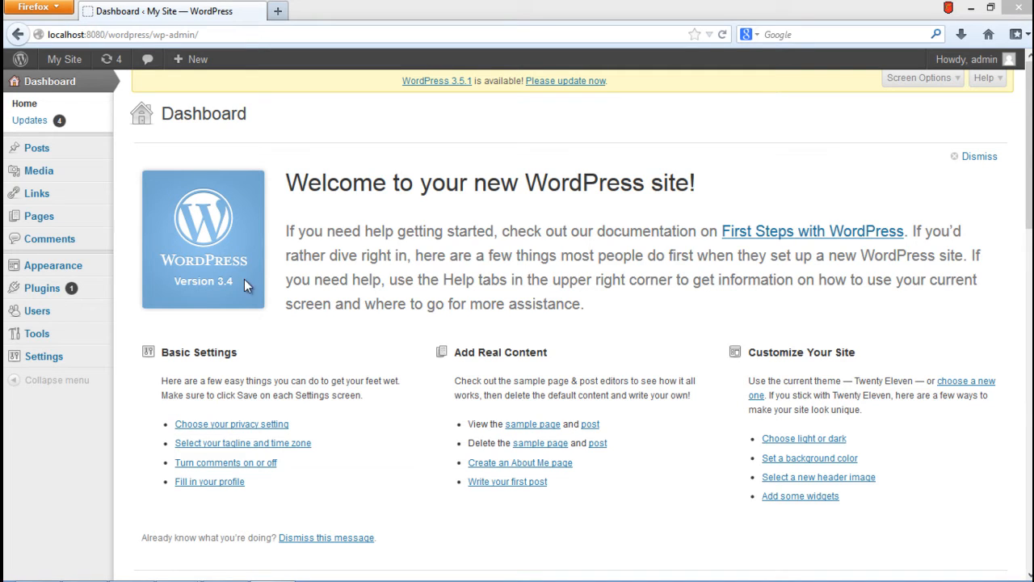
mouse_move(53, 265)
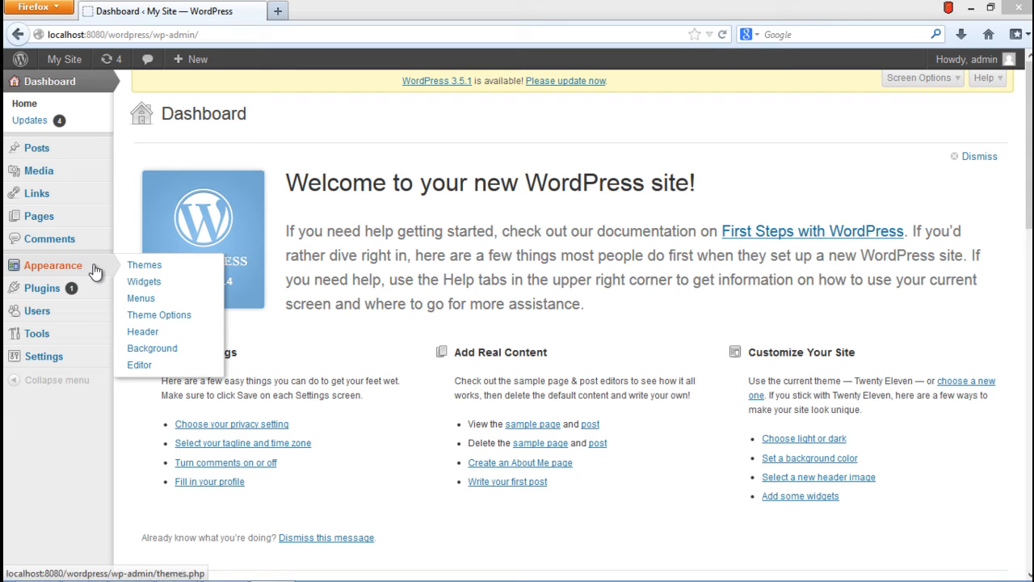
mouse_move(139, 365)
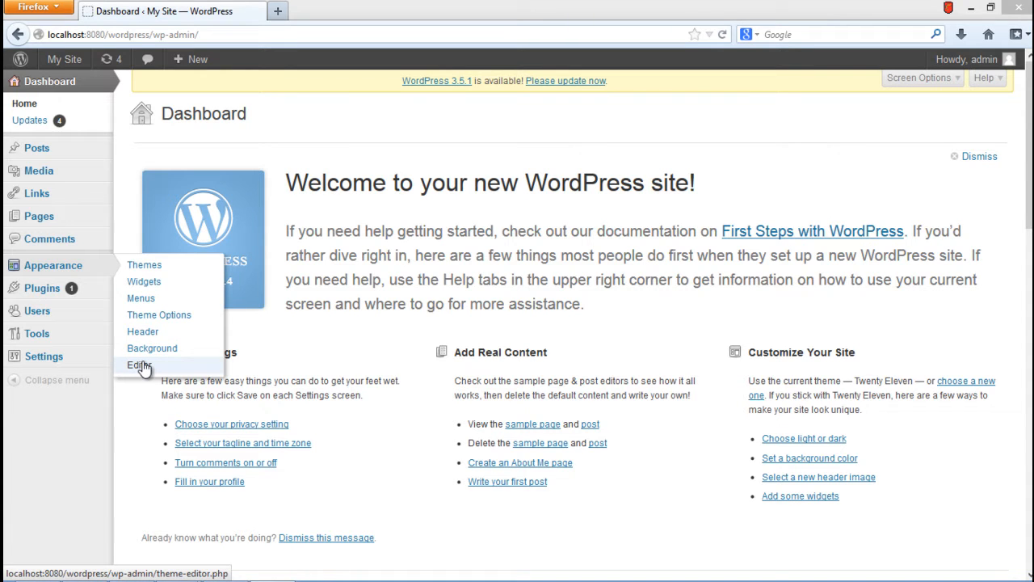
Open the Twenty Eleven style.css in the theme editor and select the 100% base font-size.
left_click(137, 364)
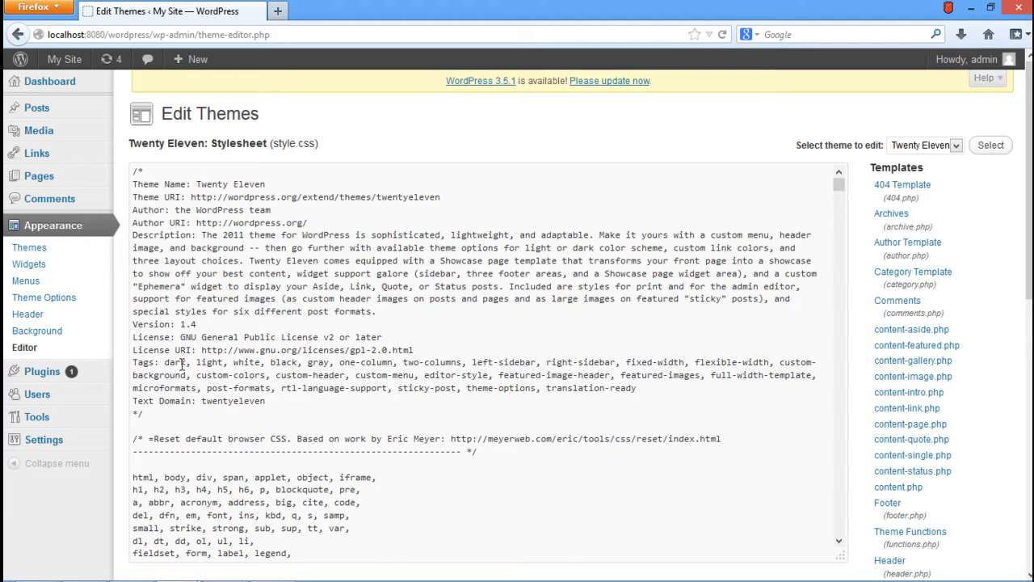
scroll("down", 3)
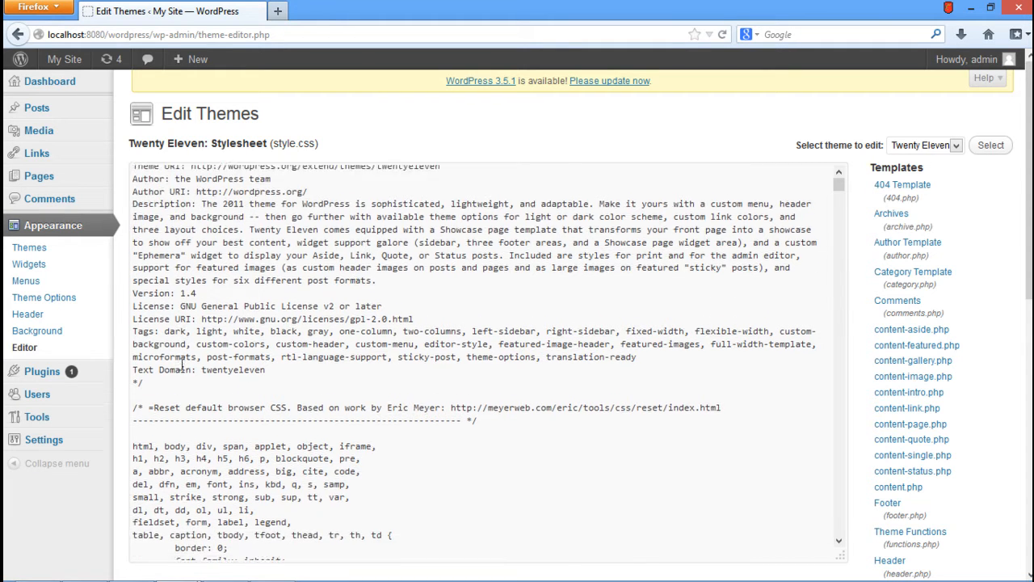
scroll("down", 3)
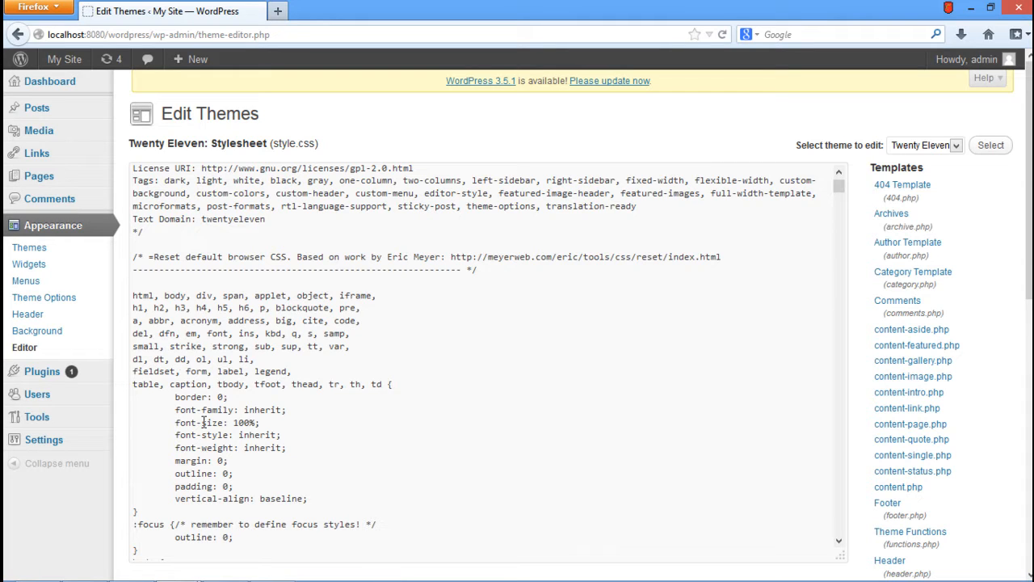
double_click(246, 422)
type("8")
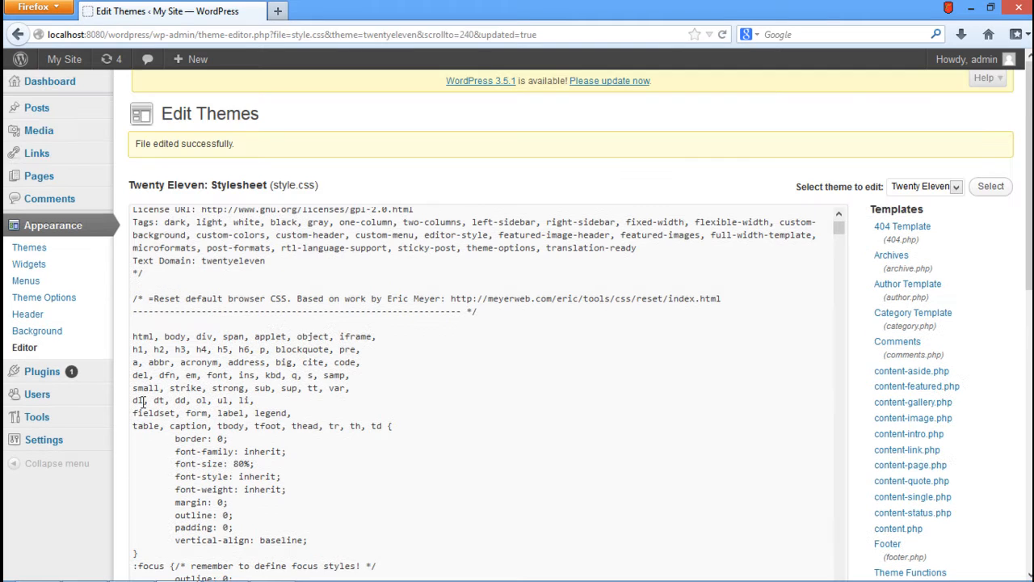
mouse_move(60, 59)
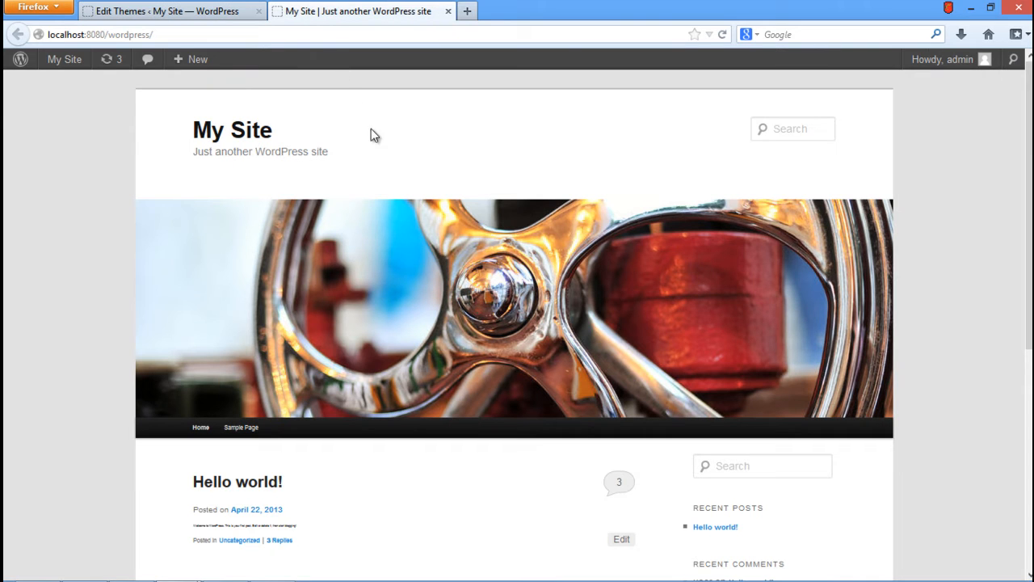
Scroll the stylesheet down to the Header rules for #site-title.
scroll("down", 3)
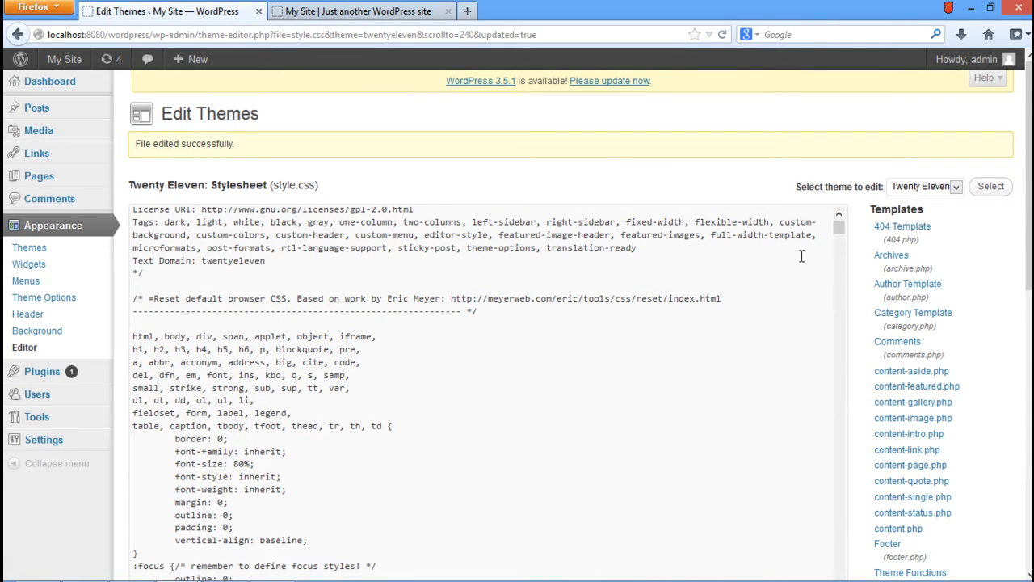
scroll("down", 3)
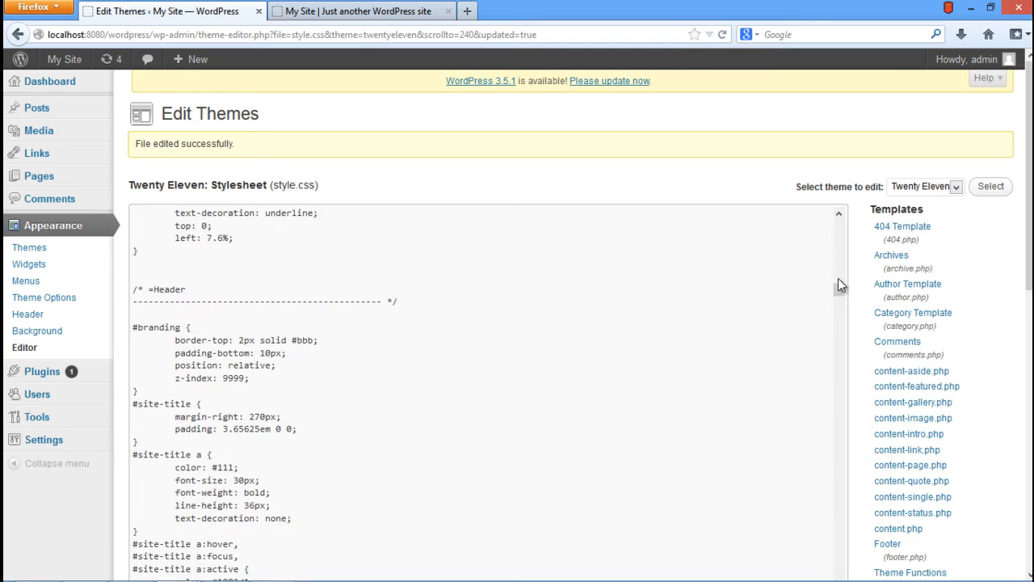